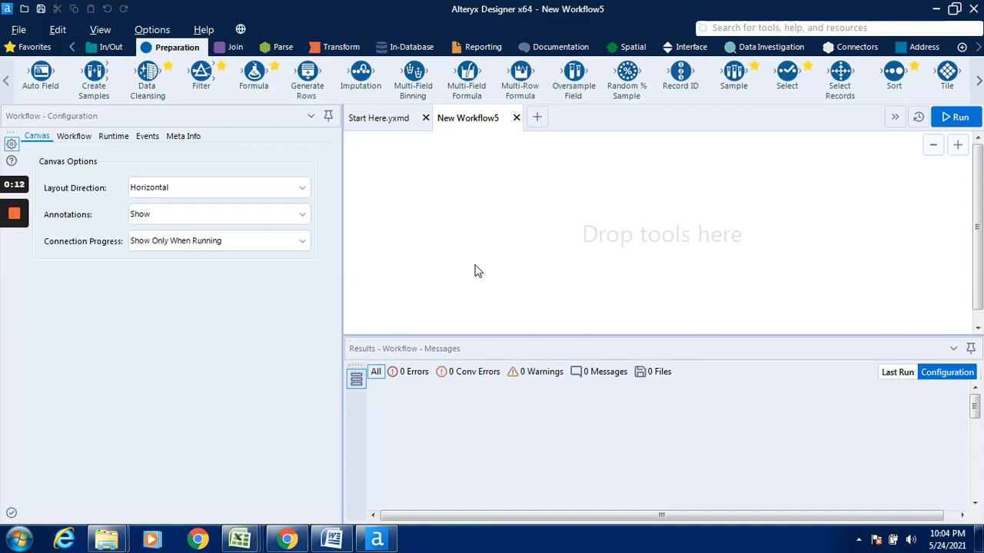
mouse_move(861, 43)
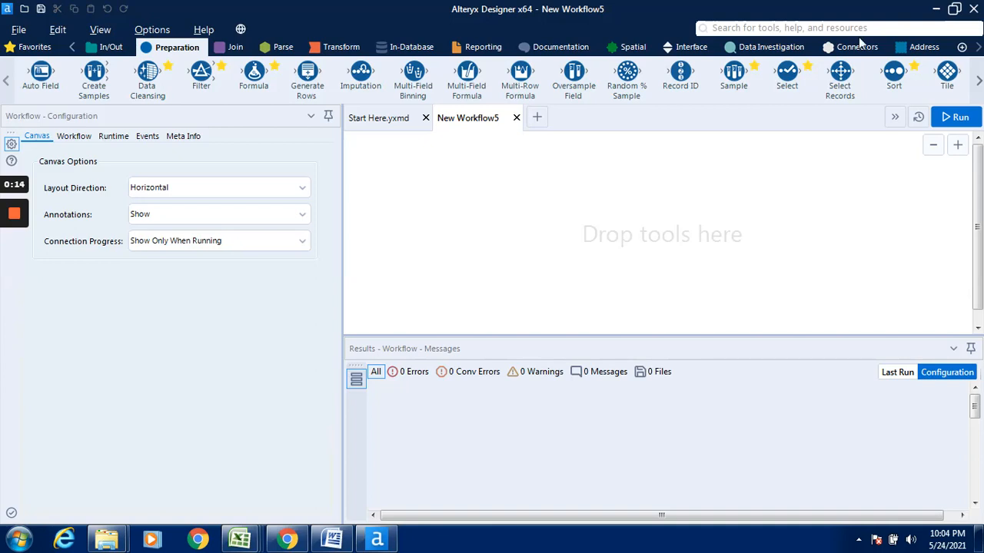
mouse_move(734, 80)
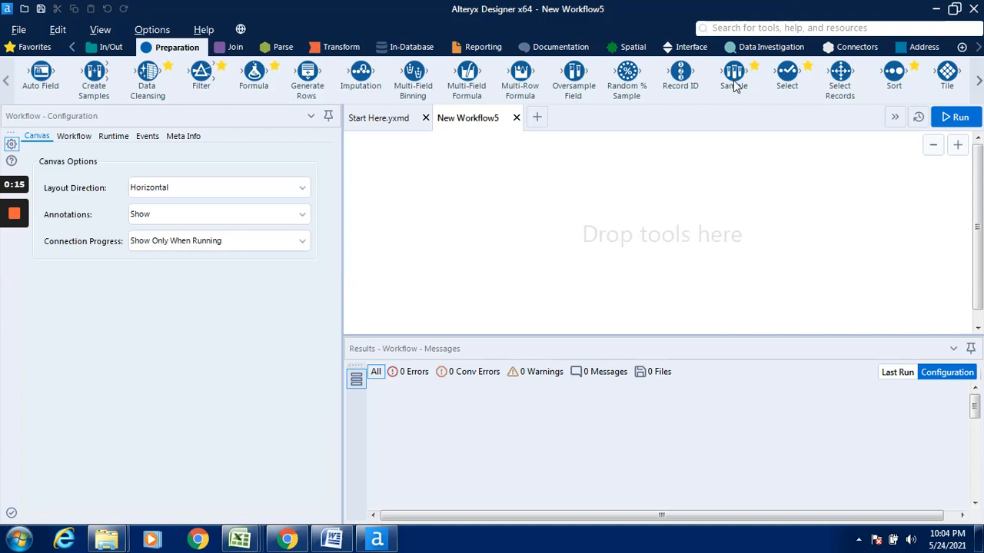
mouse_move(796, 83)
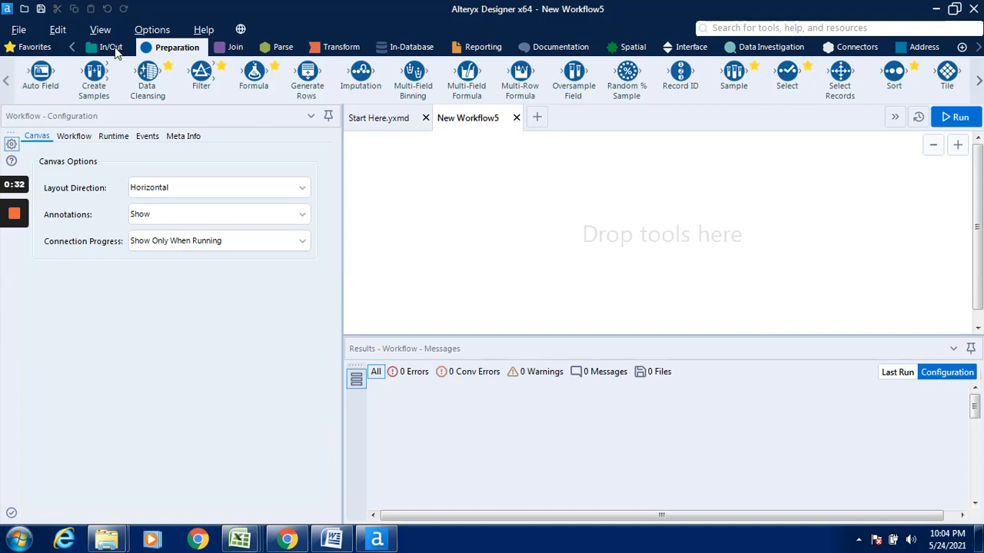
Step: Place an Input Data tool from the In/Out tab and show its recent data connections
left_click(108, 47)
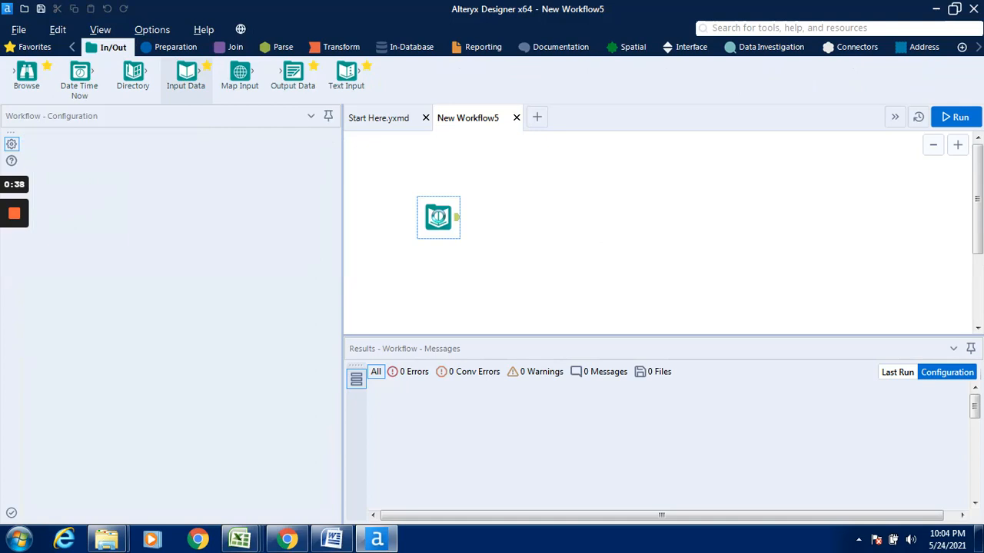
left_click(438, 218)
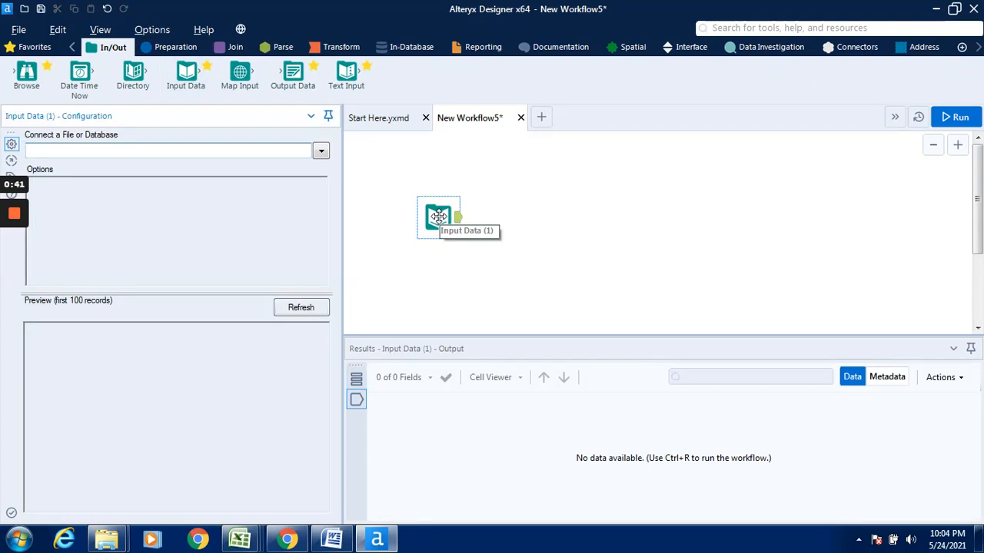
left_click(320, 150)
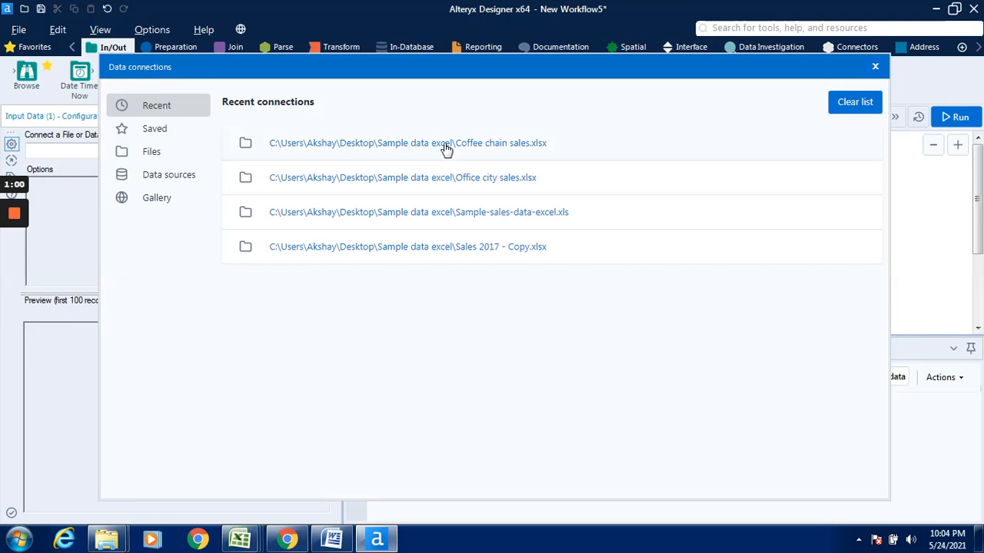
mouse_move(476, 147)
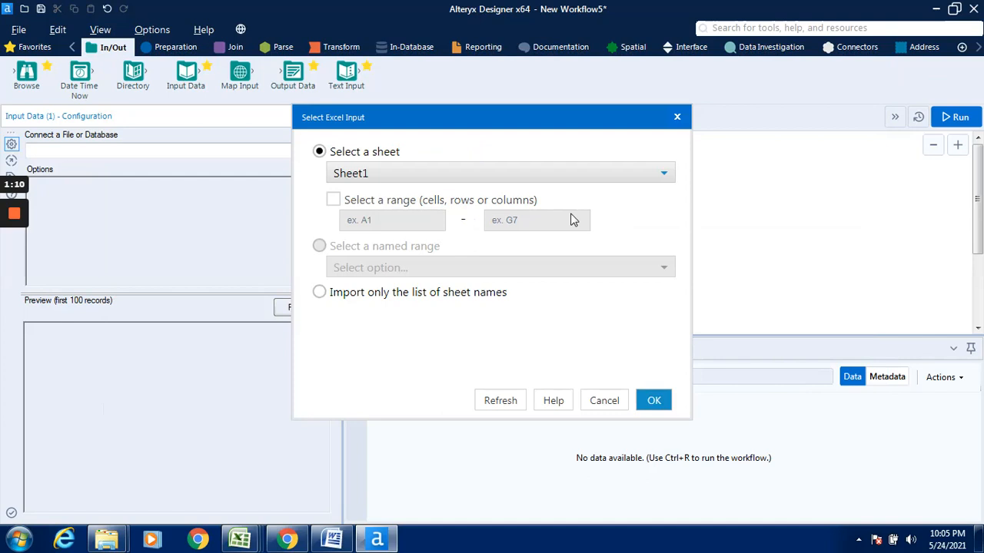
mouse_move(671, 395)
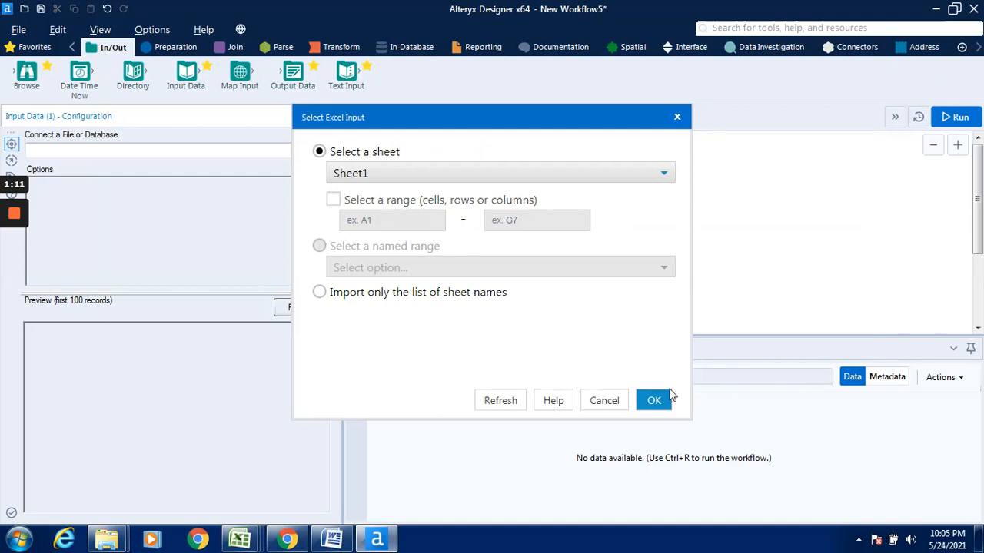
Step: Import Sheet1 of Coffee chain sales.xlsx into the Input Data tool
left_click(653, 399)
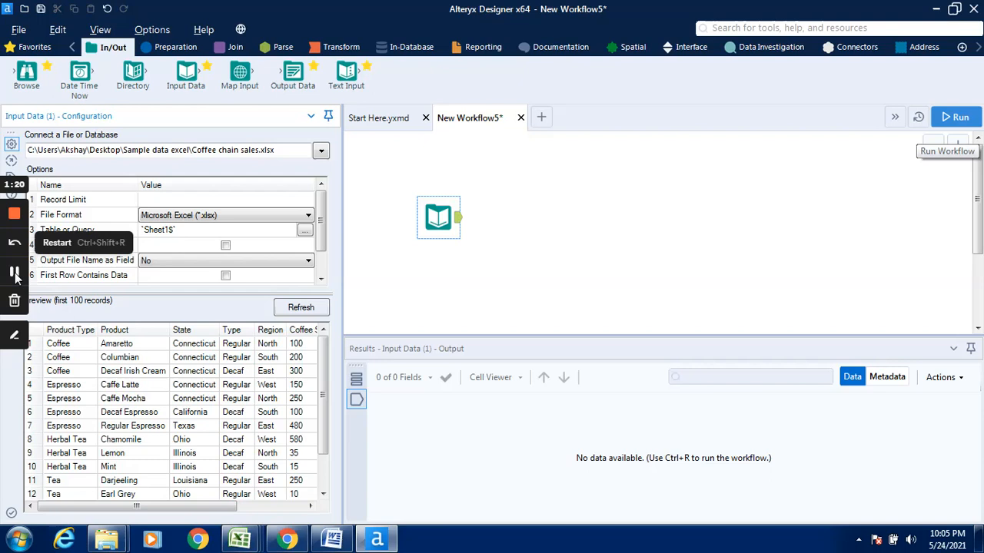
Step: Run the workflow and scroll the results showing 13 records across 6 fields
left_click(956, 117)
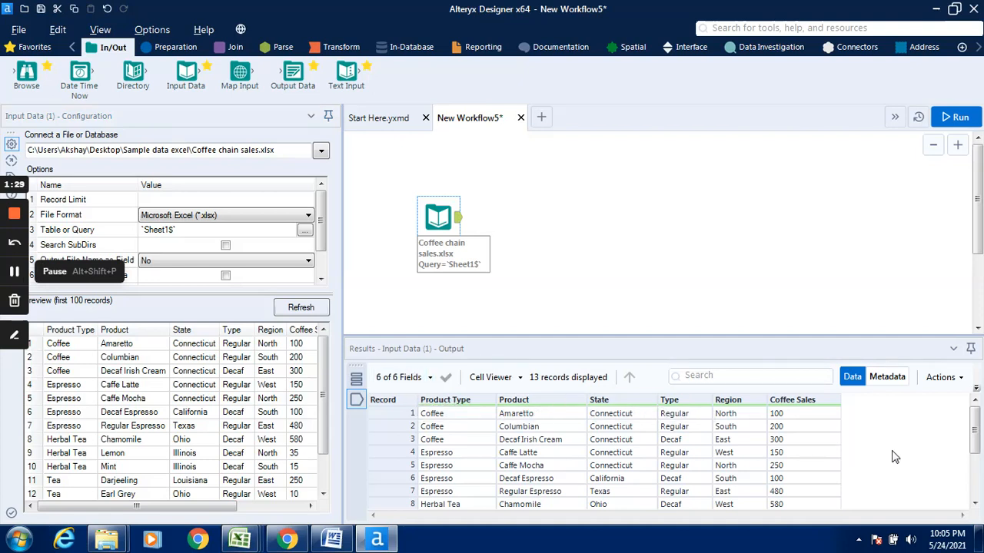
scroll("down", 3)
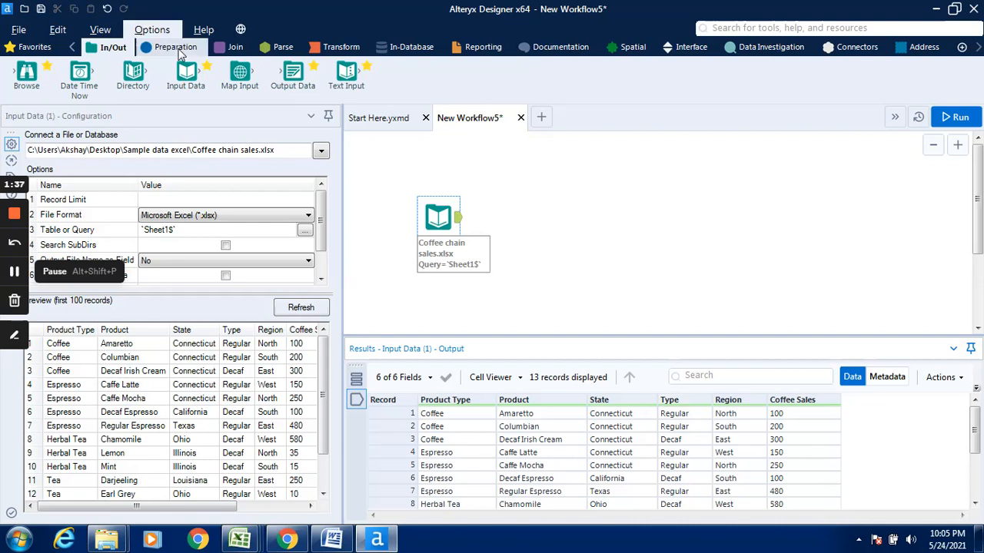
Step: Add a Select tool from the Preparation tab after the Input Data tool
left_click(177, 47)
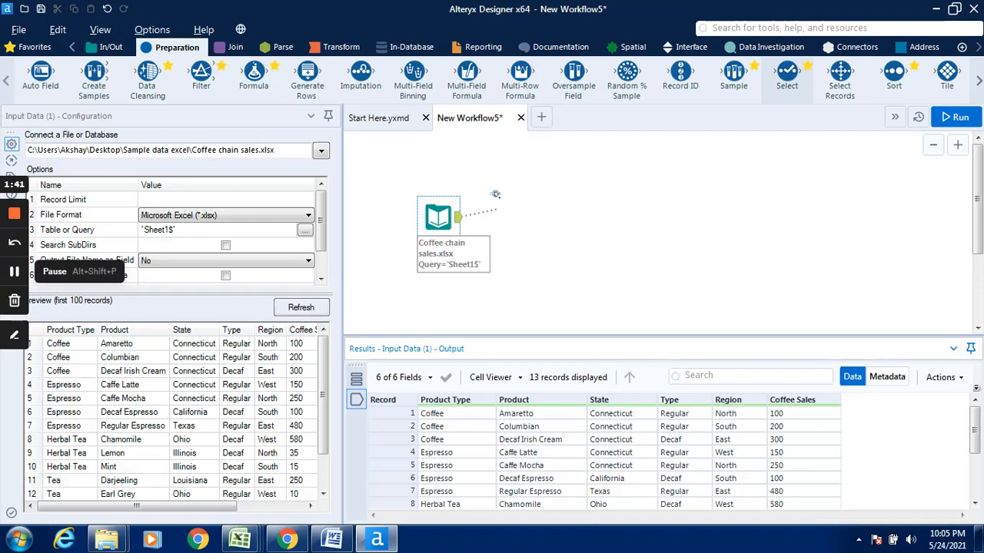
mouse_move(521, 197)
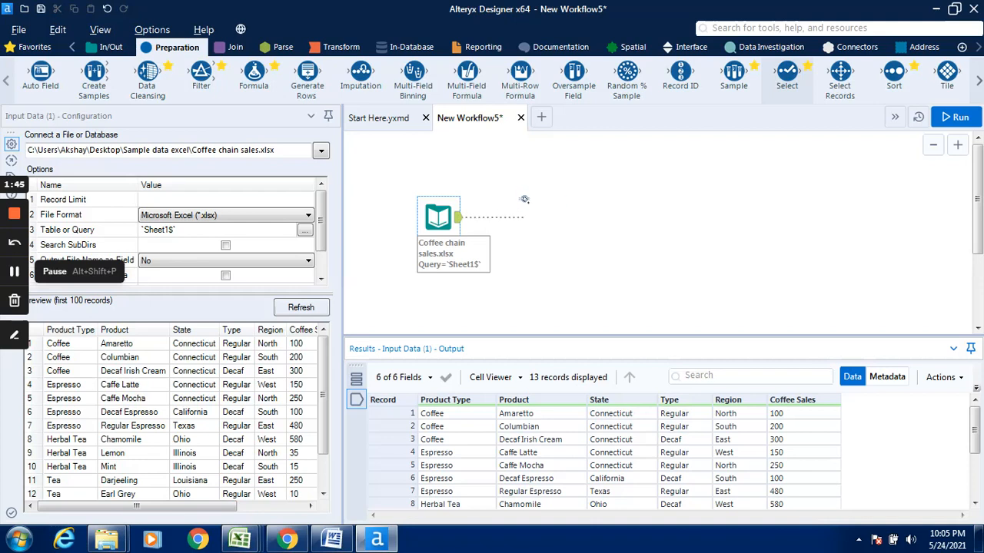
left_click(542, 217)
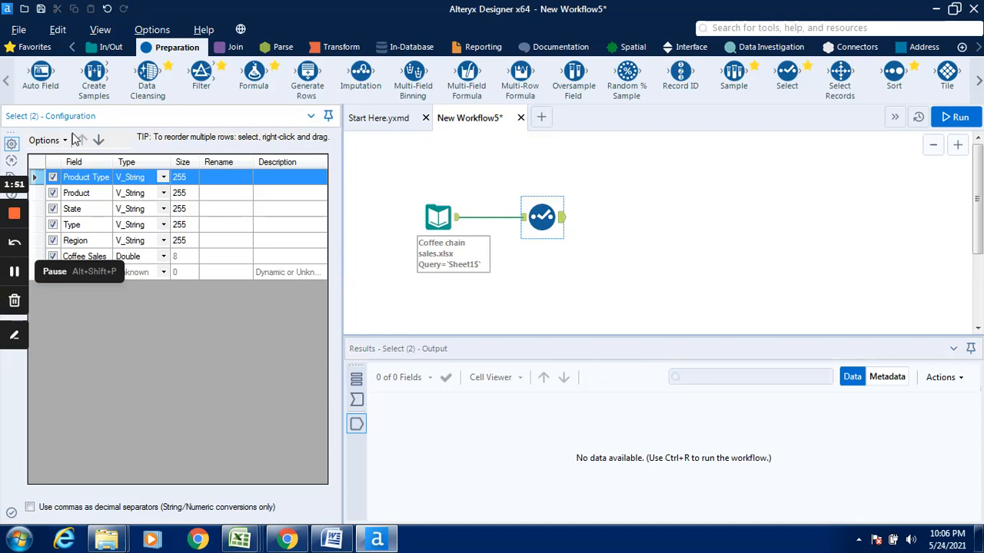
mouse_move(83, 140)
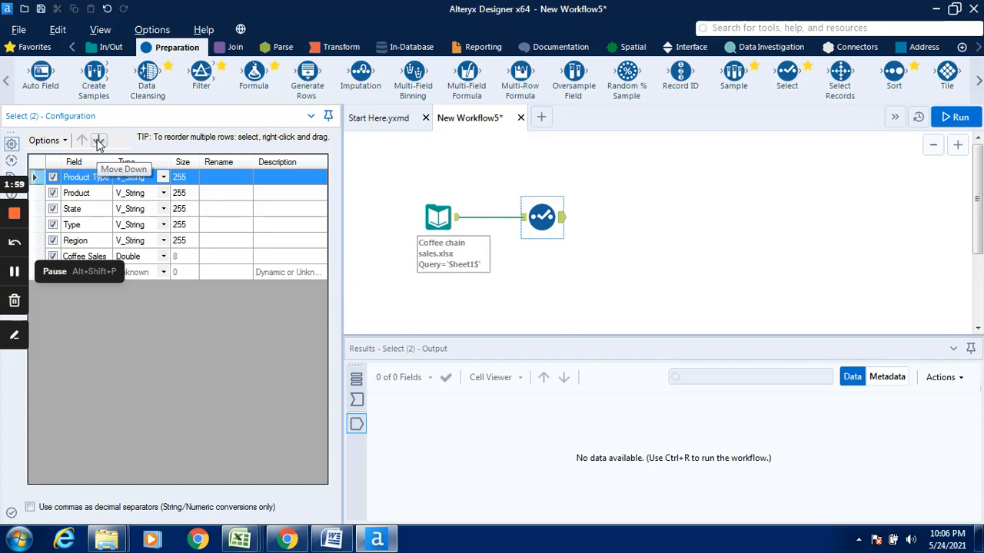
mouse_move(81, 141)
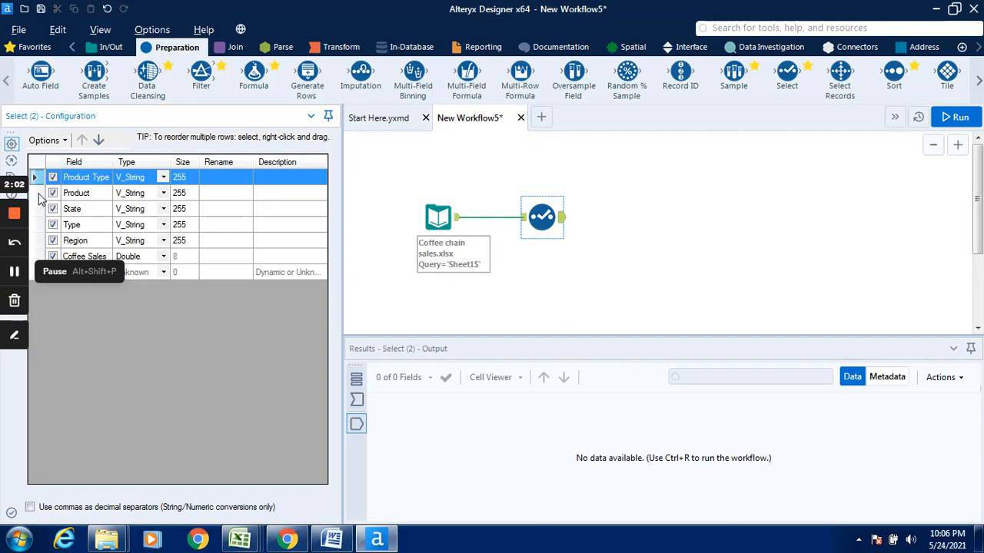
mouse_move(104, 161)
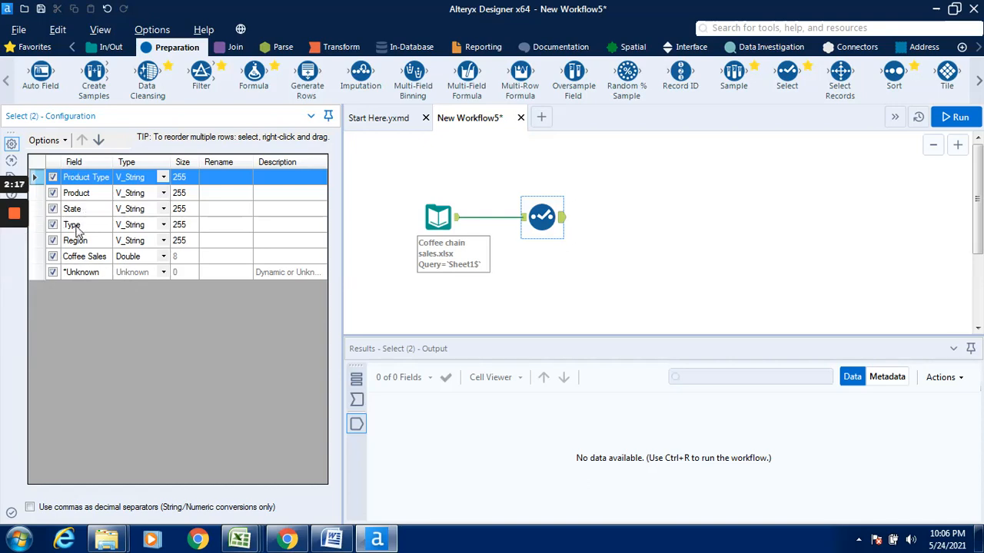
Step: Move State above Product, then move Region up twice to follow State
left_click(71, 223)
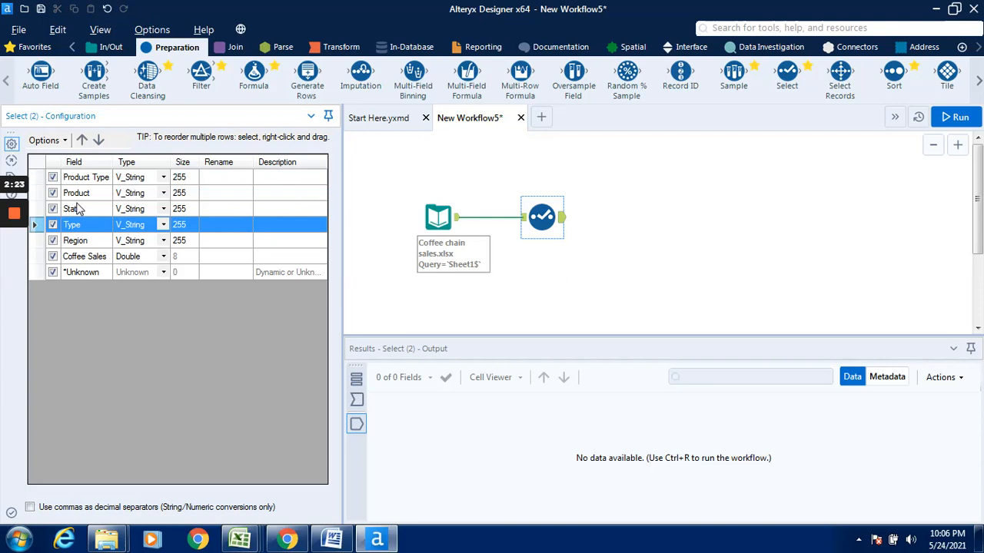
left_click(73, 208)
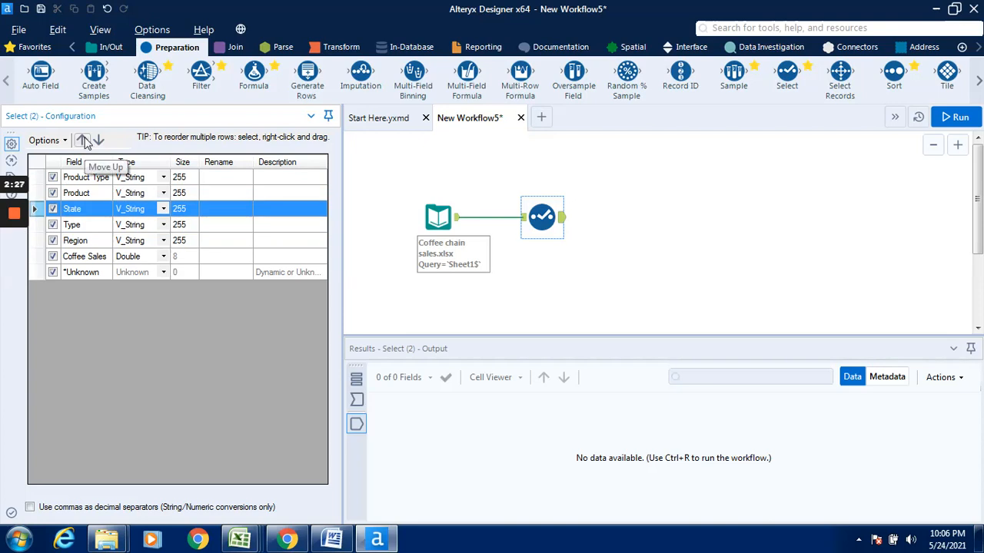
left_click(81, 140)
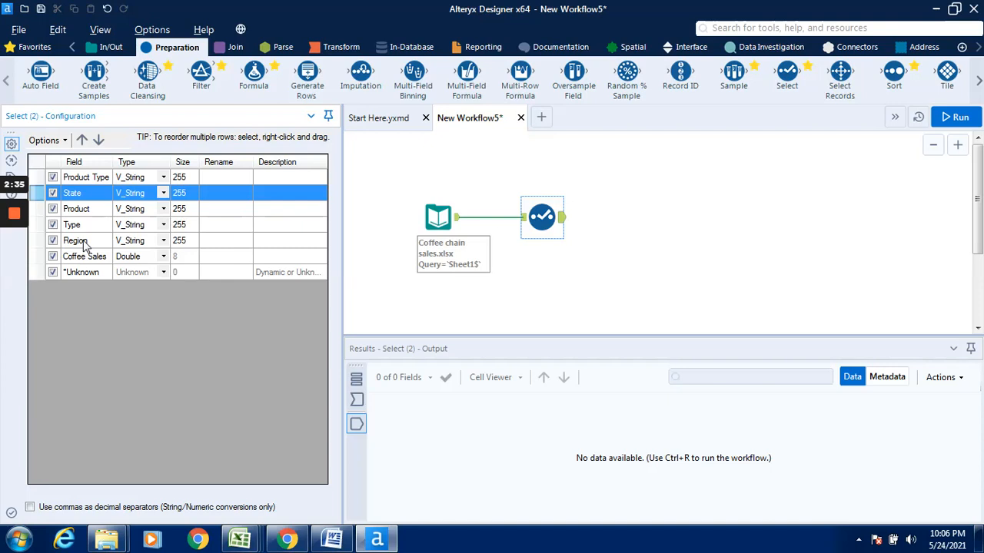
left_click(75, 240)
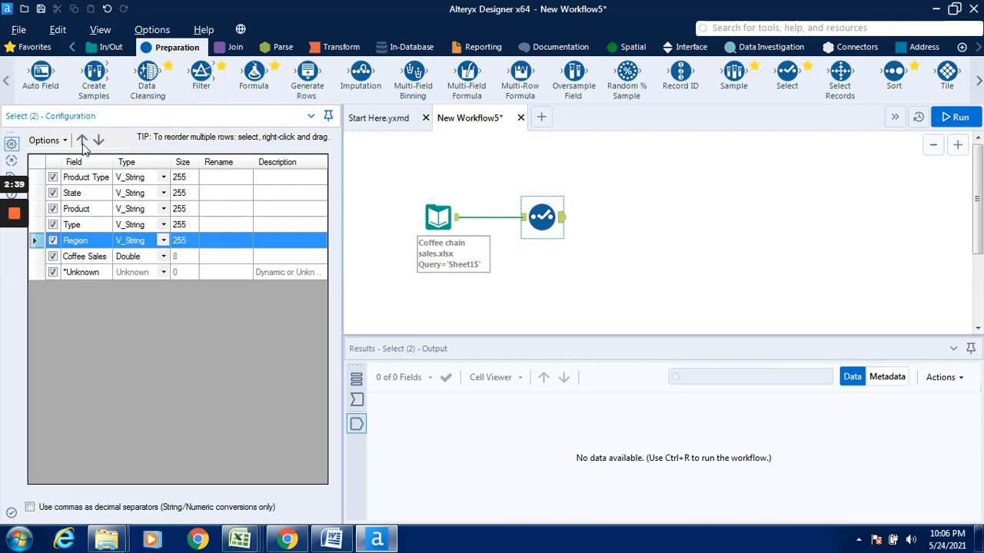
mouse_move(81, 141)
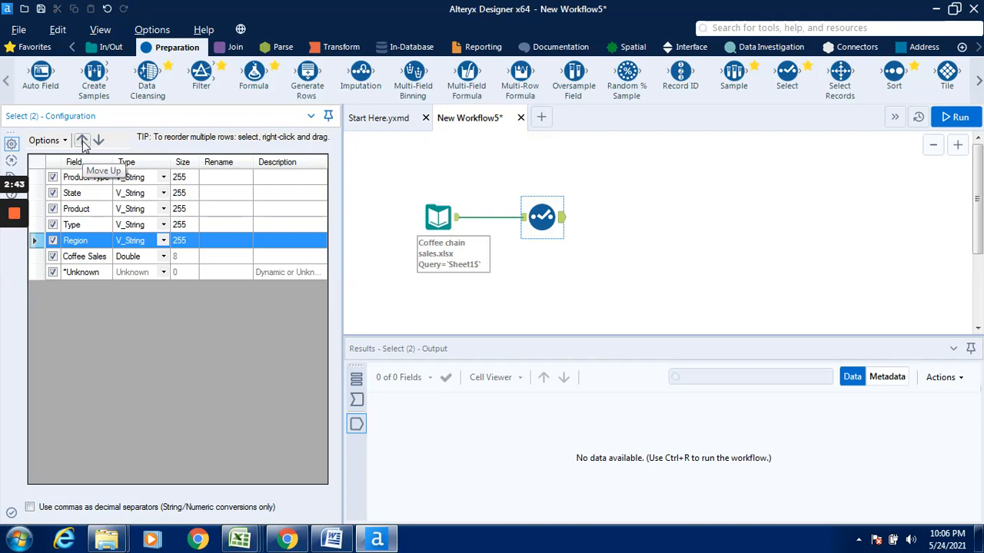
left_click(82, 140)
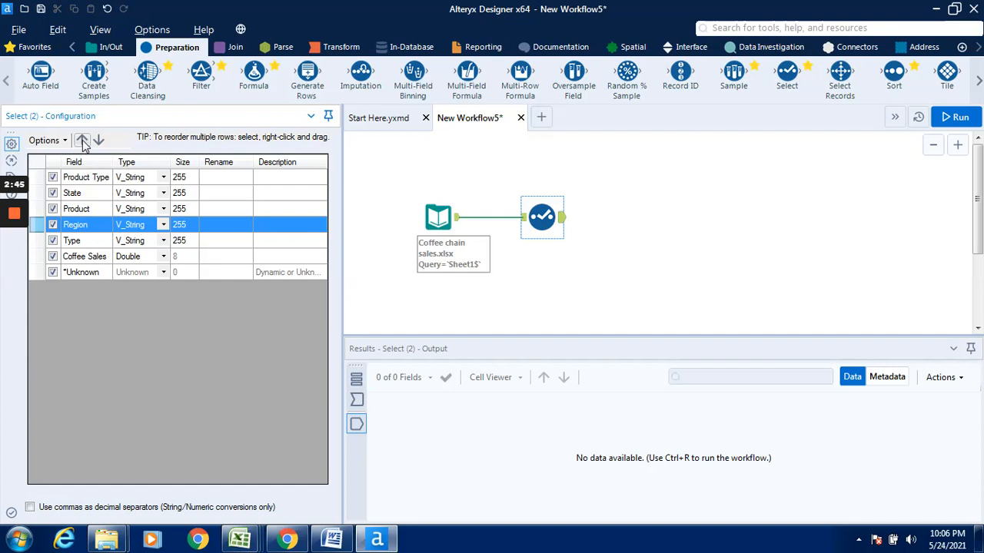
left_click(82, 140)
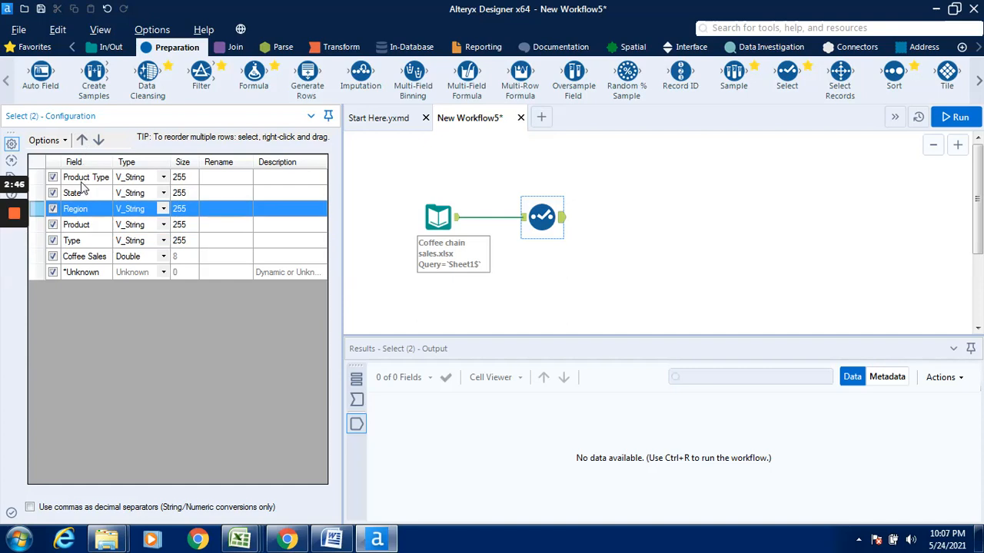
mouse_move(81, 210)
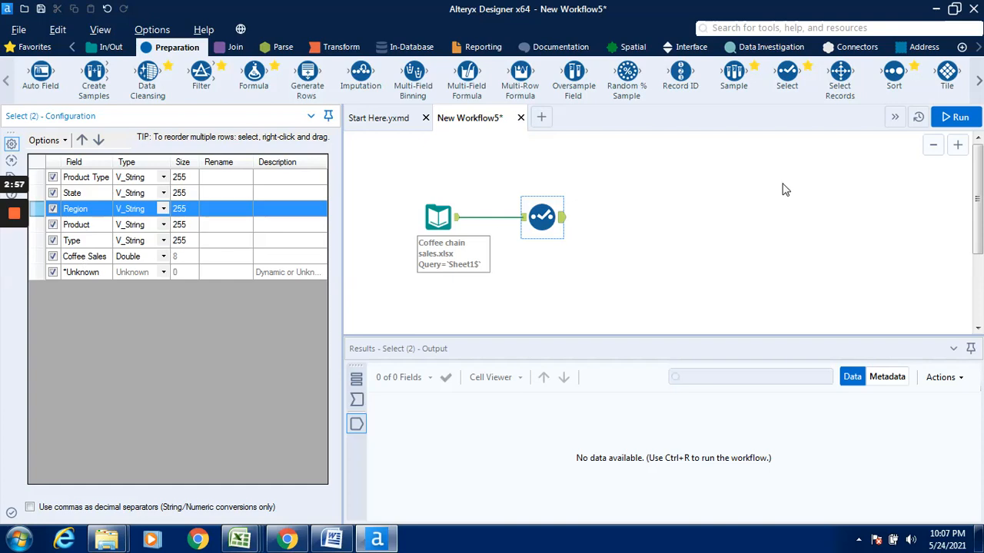
mouse_move(957, 117)
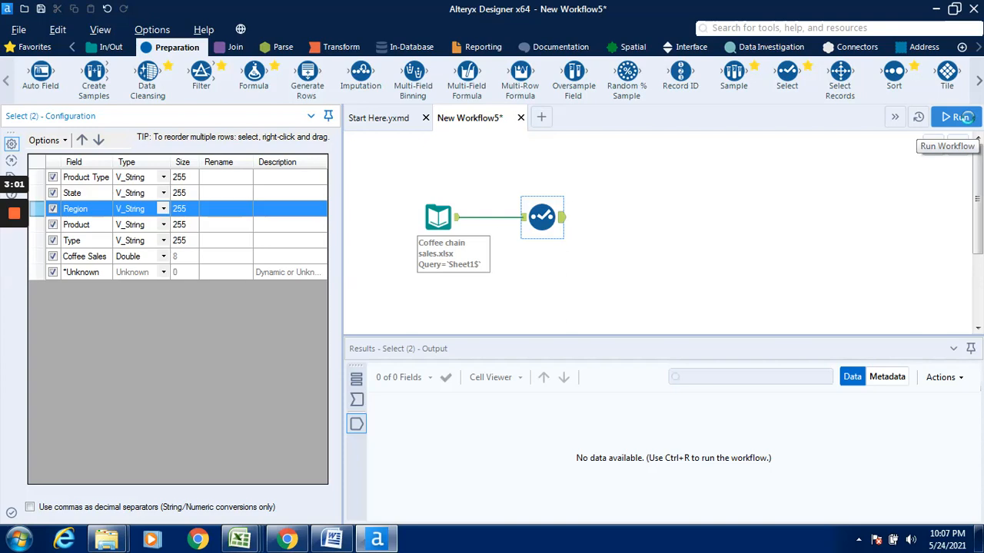
Step: Run the reordered workflow and dismiss the finished-running message (13 records, 5.6 seconds)
left_click(956, 117)
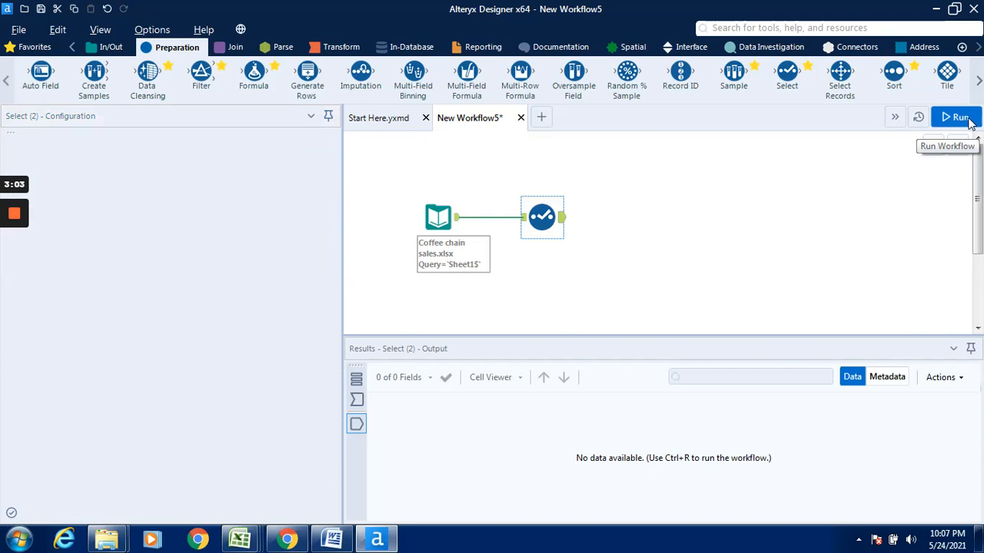
left_click(956, 117)
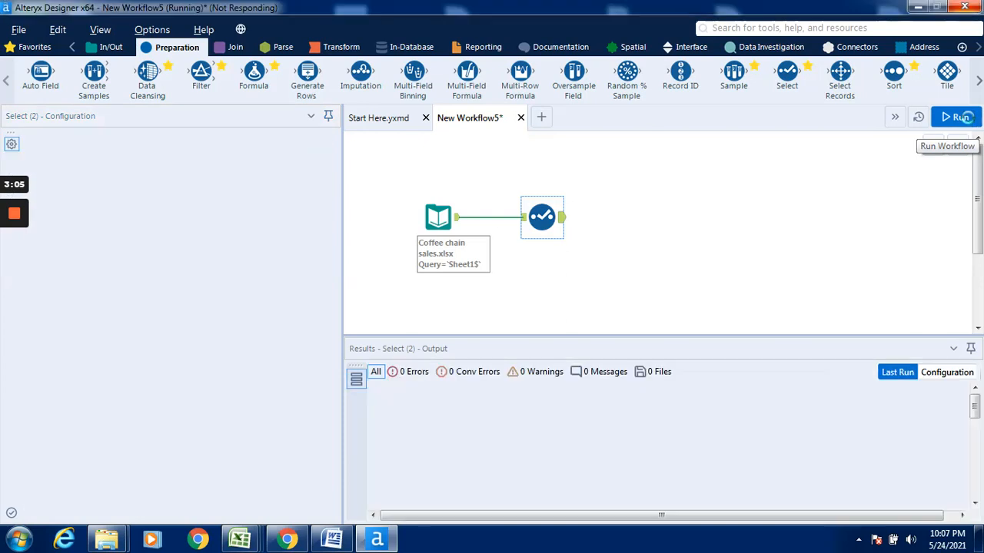
left_click(956, 117)
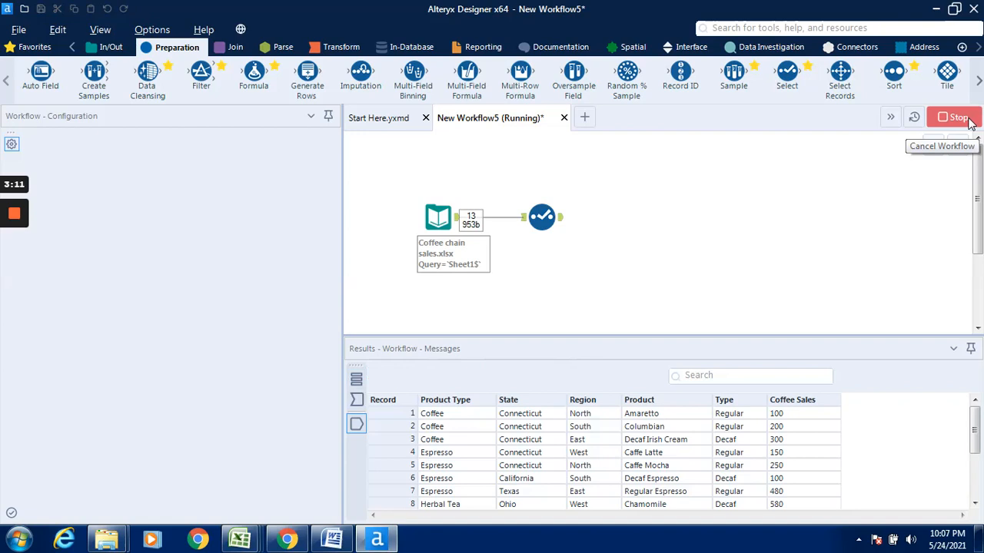
left_click(542, 217)
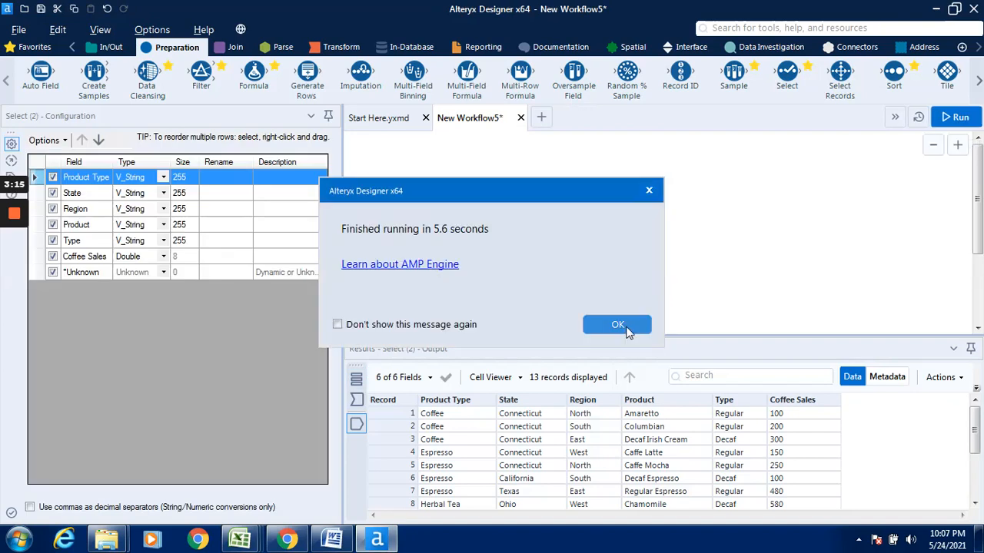
left_click(618, 324)
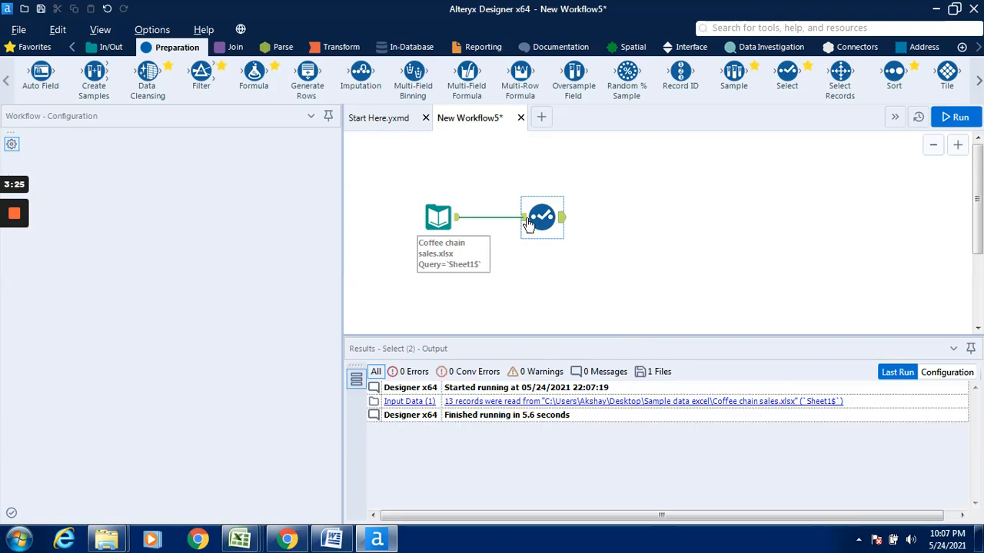
Step: Compare the Select tool's input and output grids to confirm State and Region follow Product Type
left_click(542, 217)
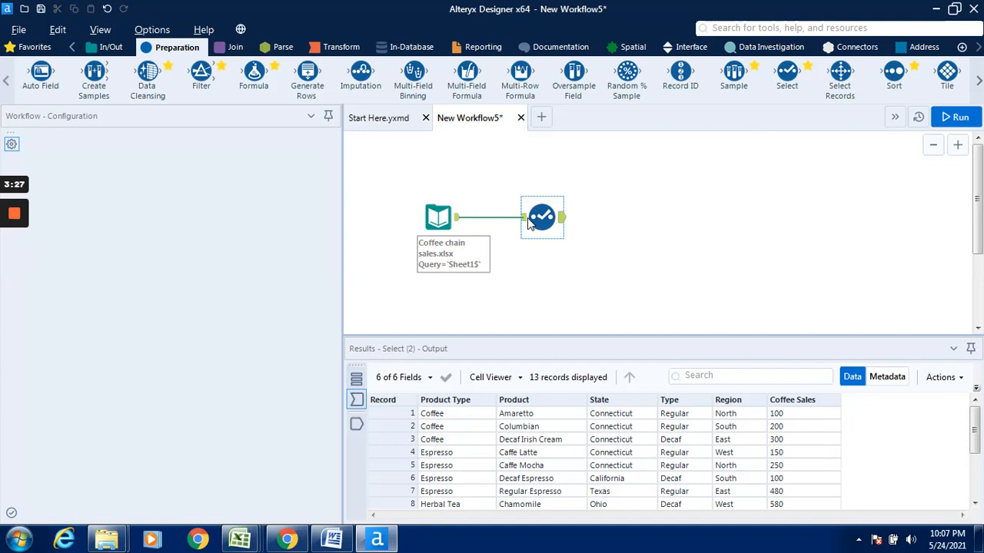
left_click(542, 216)
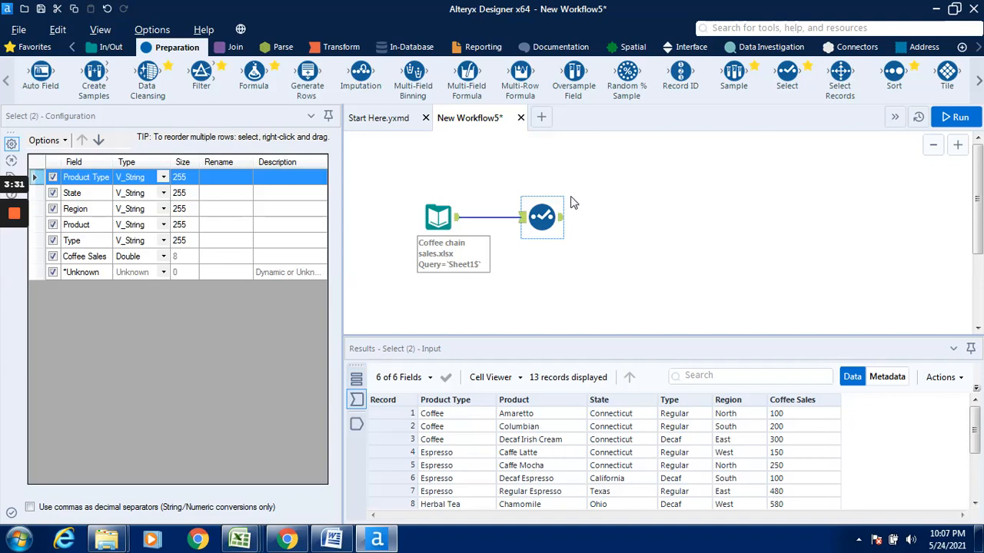
mouse_move(561, 223)
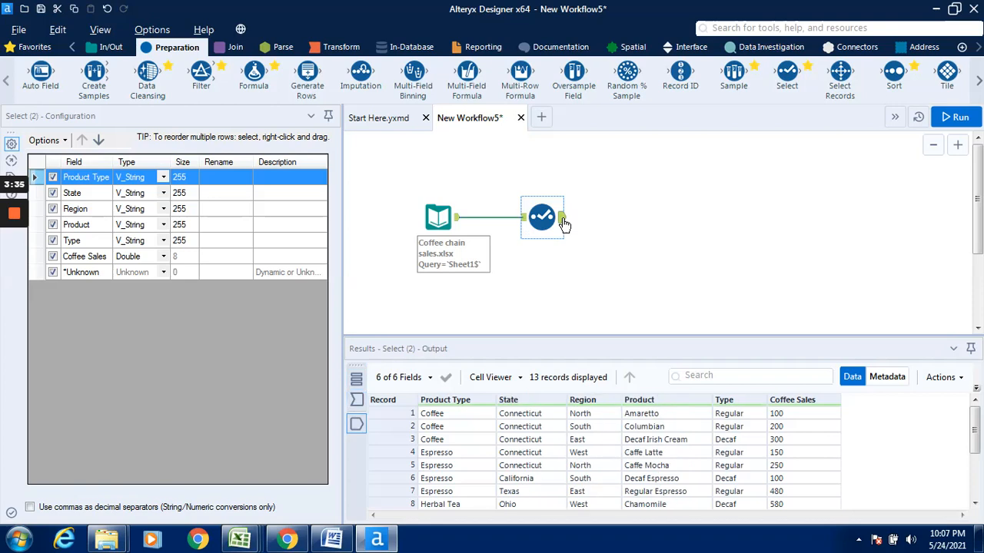
mouse_move(571, 359)
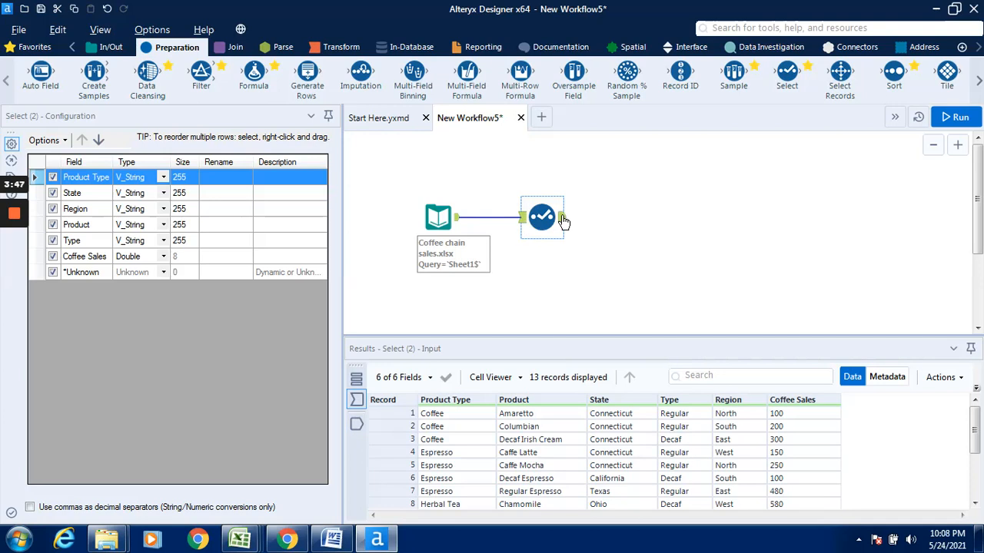
left_click(957, 116)
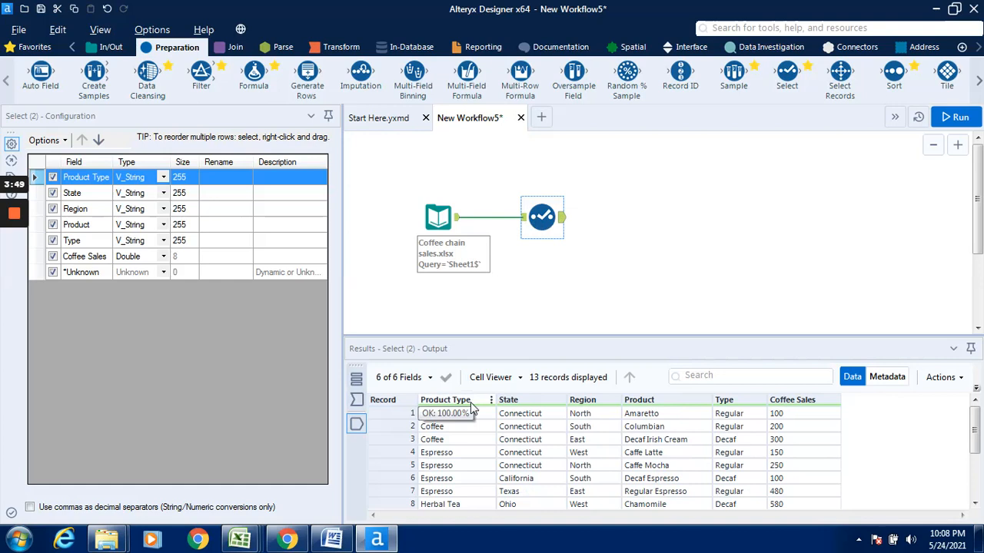
mouse_move(594, 414)
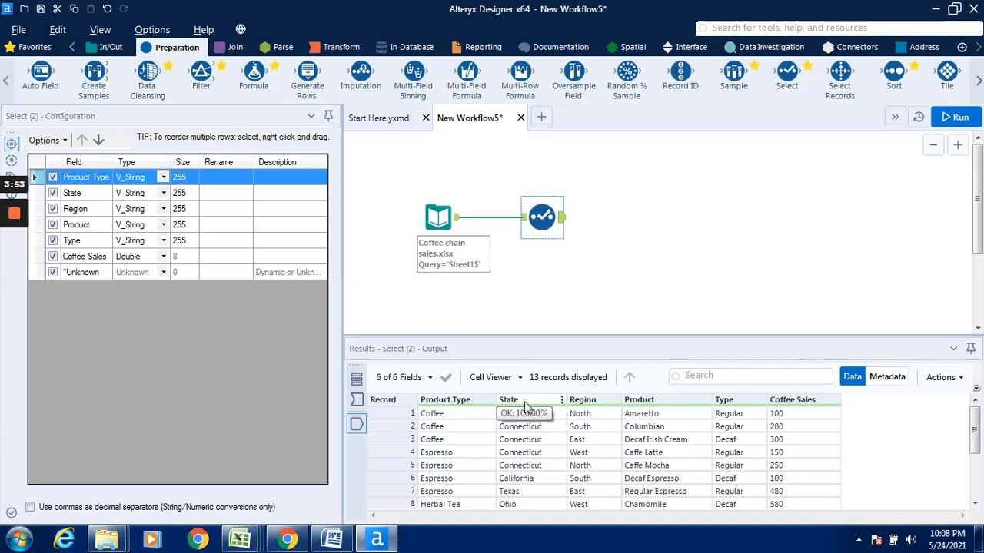
mouse_move(573, 415)
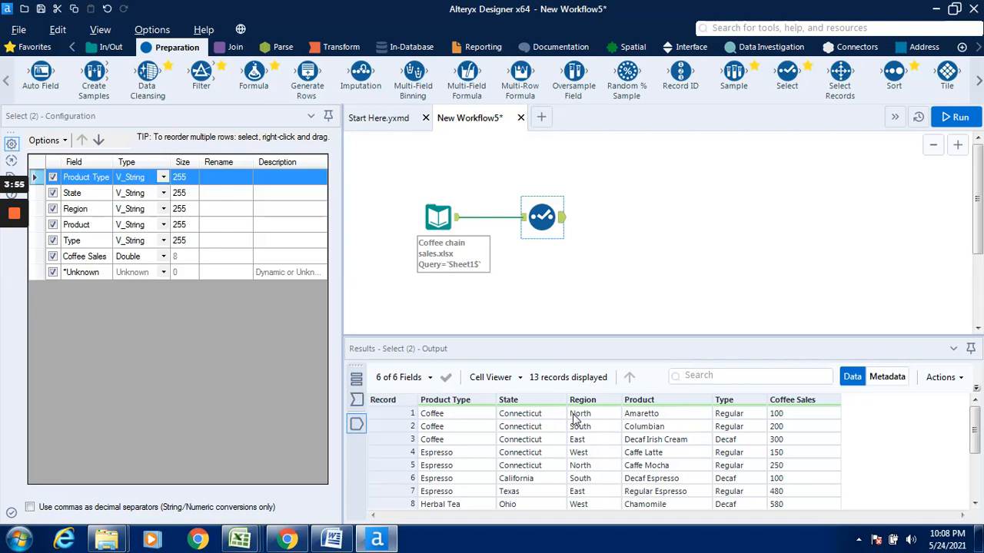
mouse_move(511, 404)
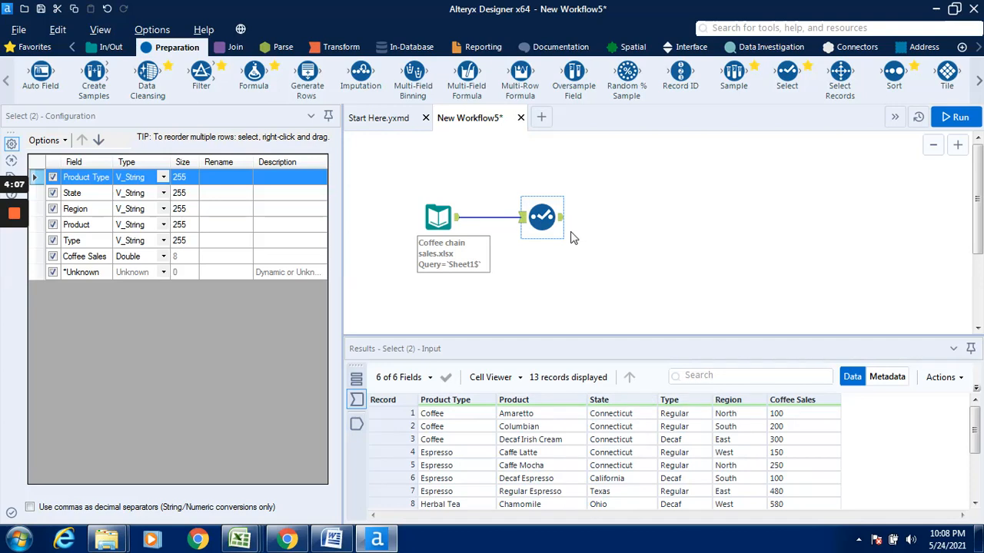
mouse_move(561, 219)
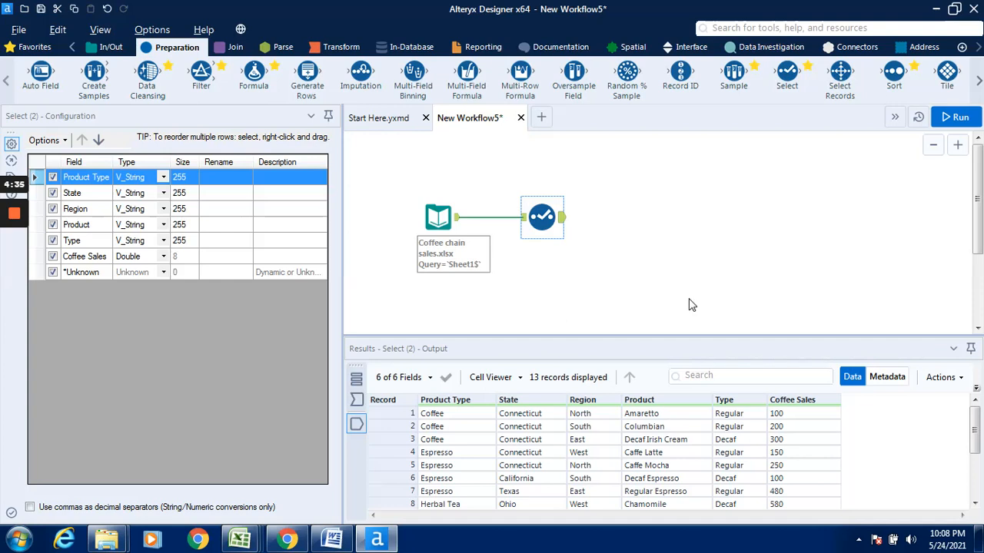
mouse_move(23, 407)
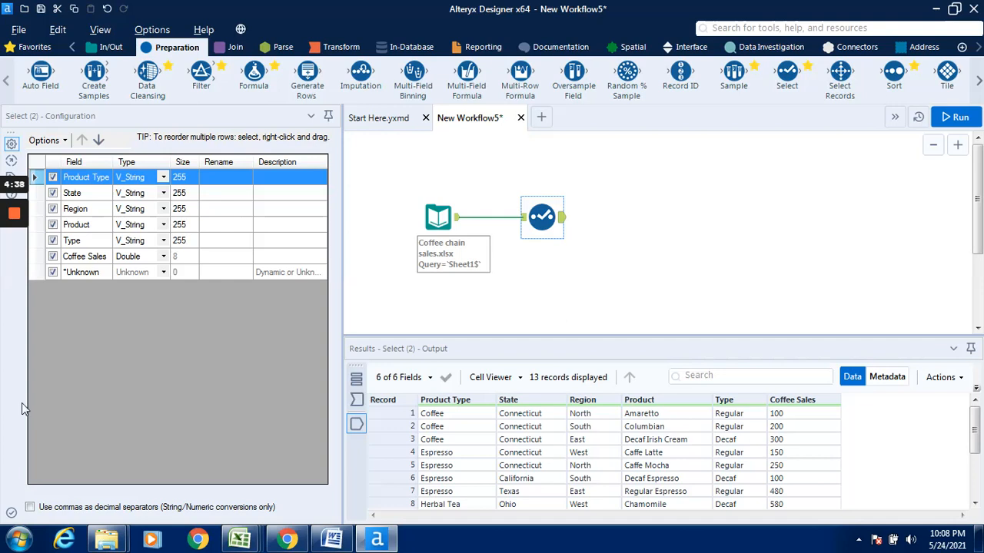